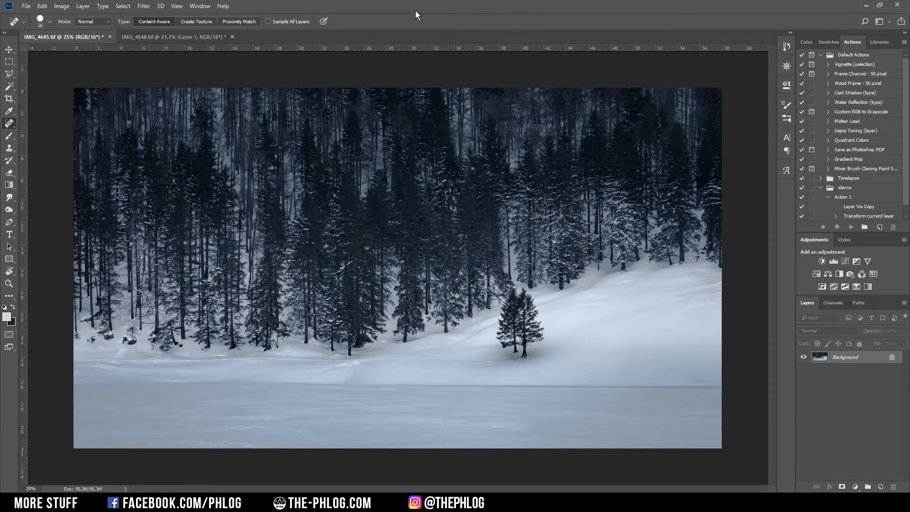
mouse_move(416, 22)
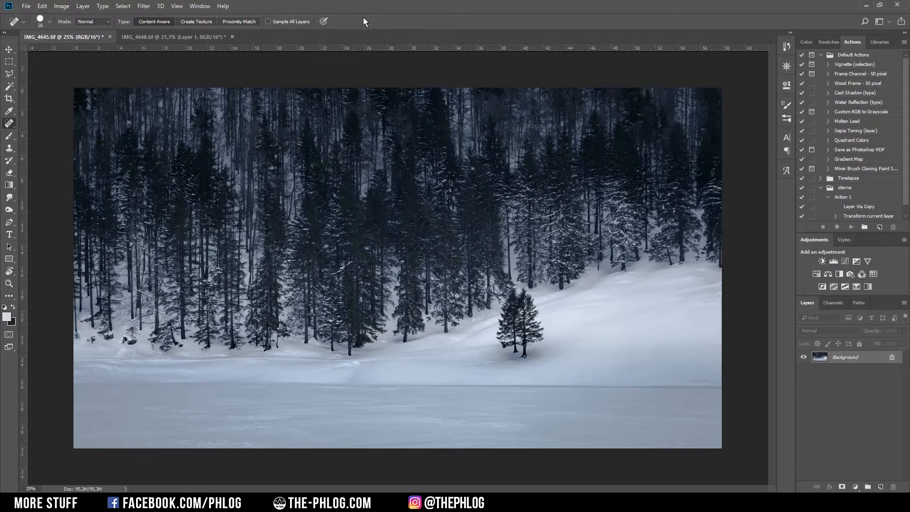
mouse_move(383, 38)
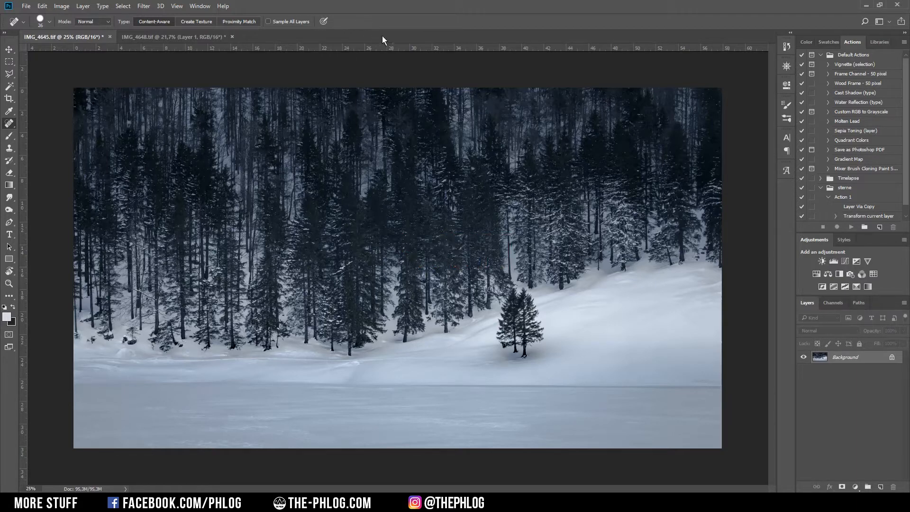
mouse_move(291, 159)
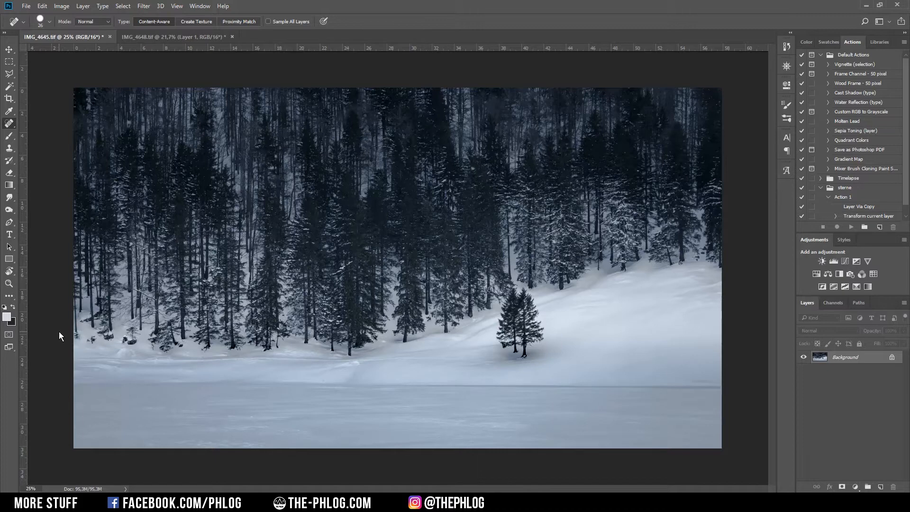
mouse_move(51, 341)
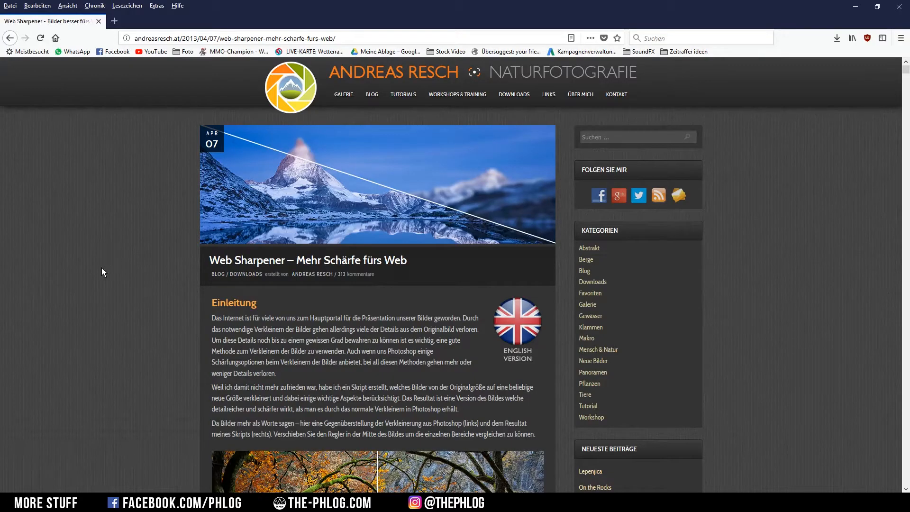
Step: Scroll to 'Download und Installation' and download the Web Sharpener package
scroll("down", 3)
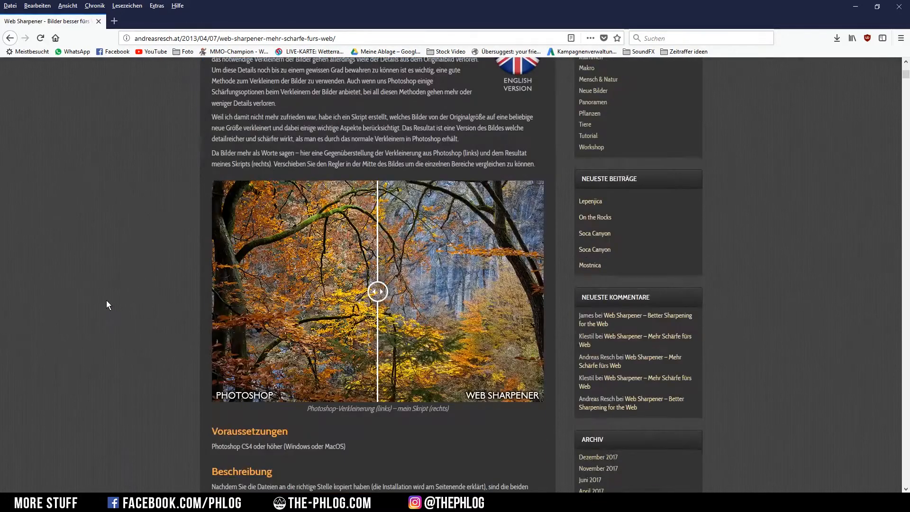
scroll("down", 3)
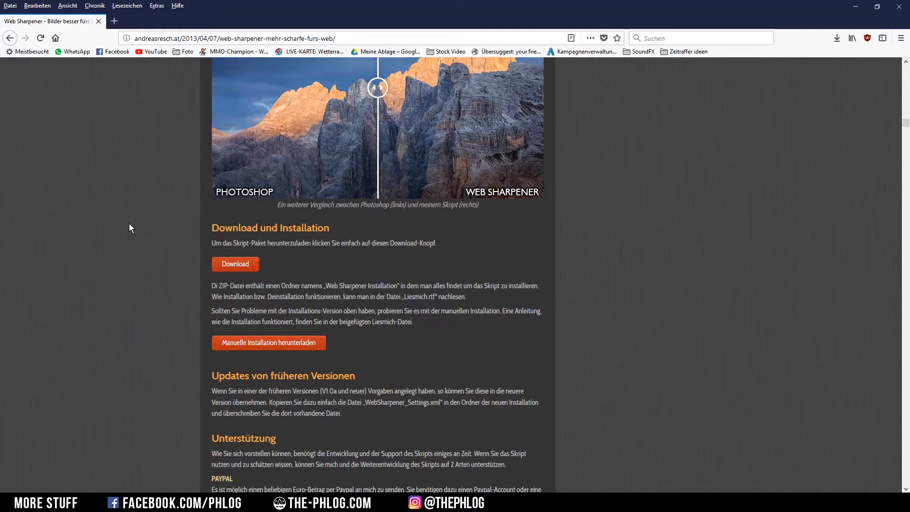
scroll("down", 3)
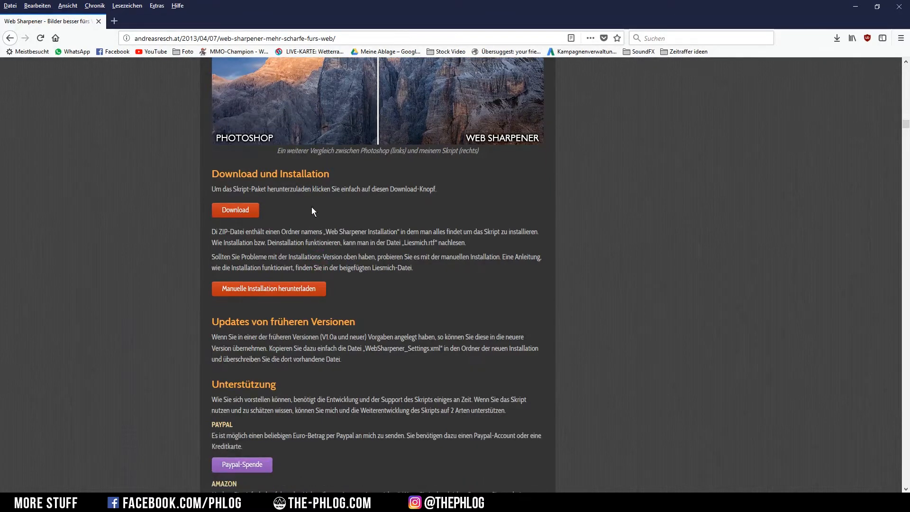
left_click(235, 210)
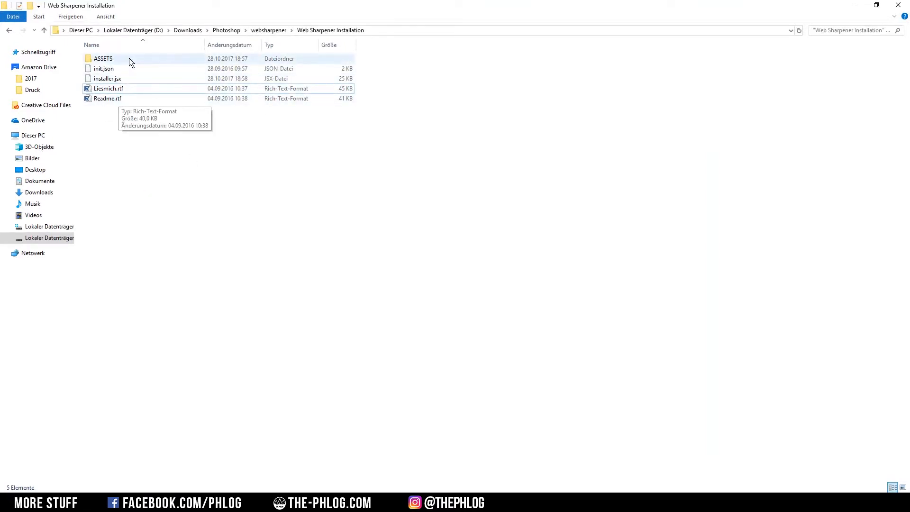
Step: View the Web Sharpener Installation folder's files, then return to Photoshop
left_click(108, 89)
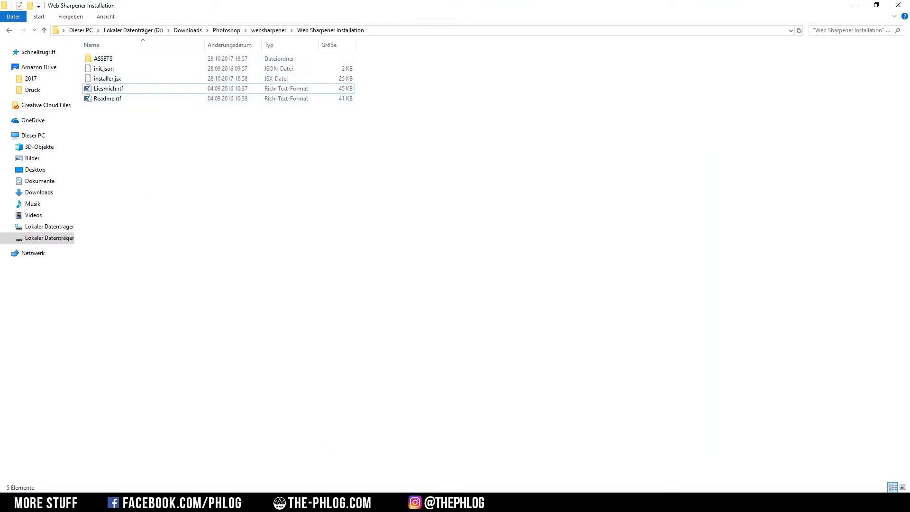
left_click(23, 10)
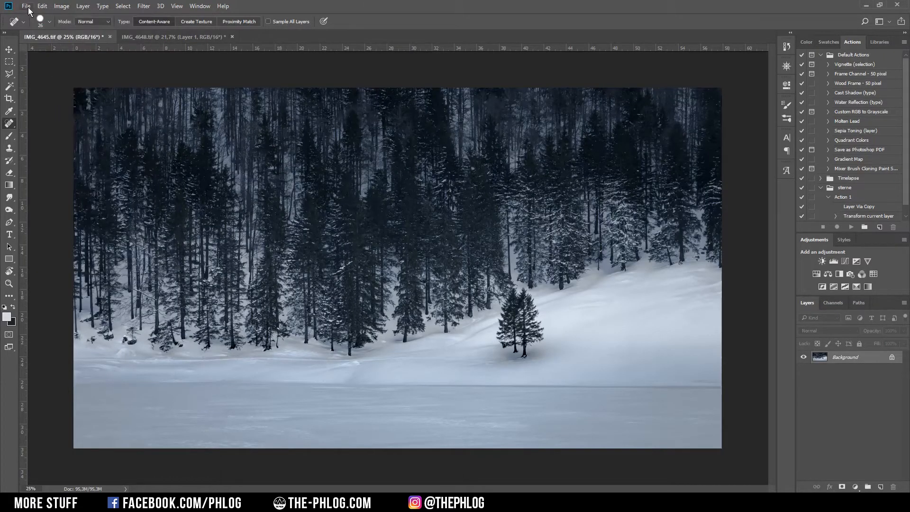
Step: Load installer.jsx from the Web Sharpener Installation folder via File > Scripts > Browse
left_click(29, 6)
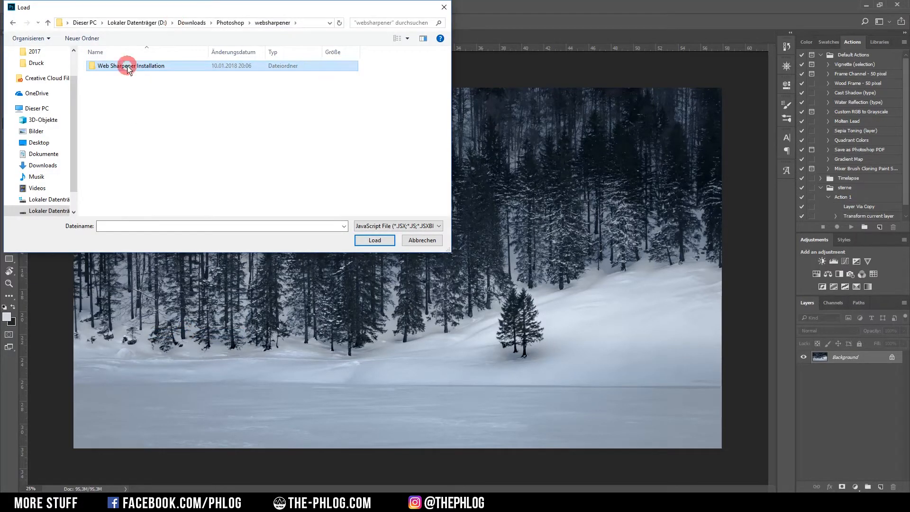
double_click(128, 66)
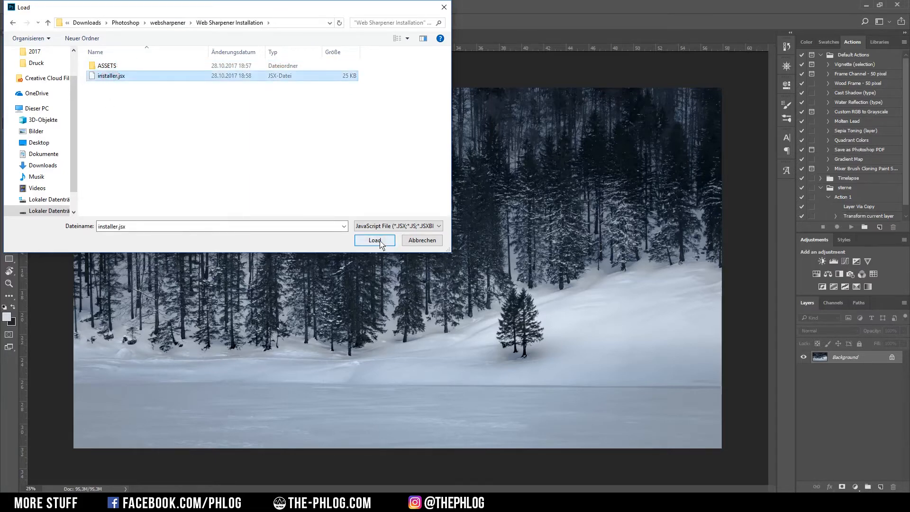
left_click(375, 240)
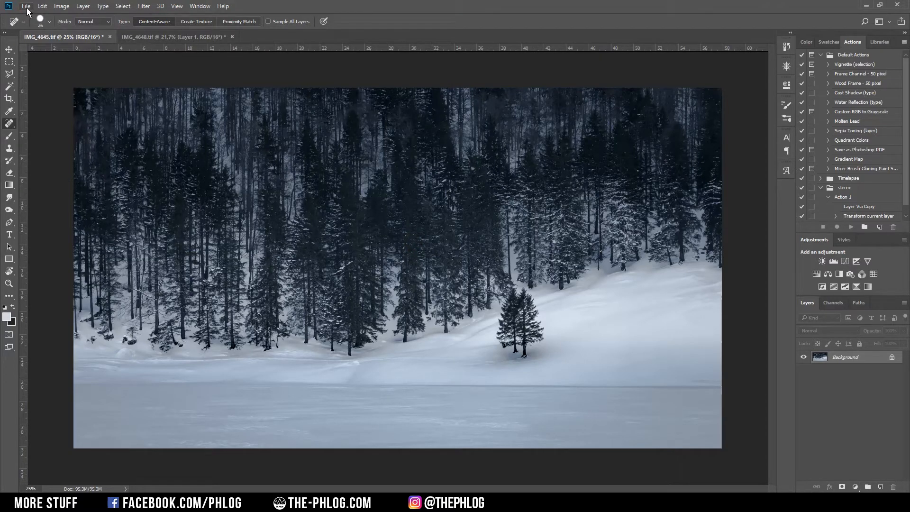
Step: Run Web Sharpener V1.0d from the File > Scripts menu
left_click(27, 6)
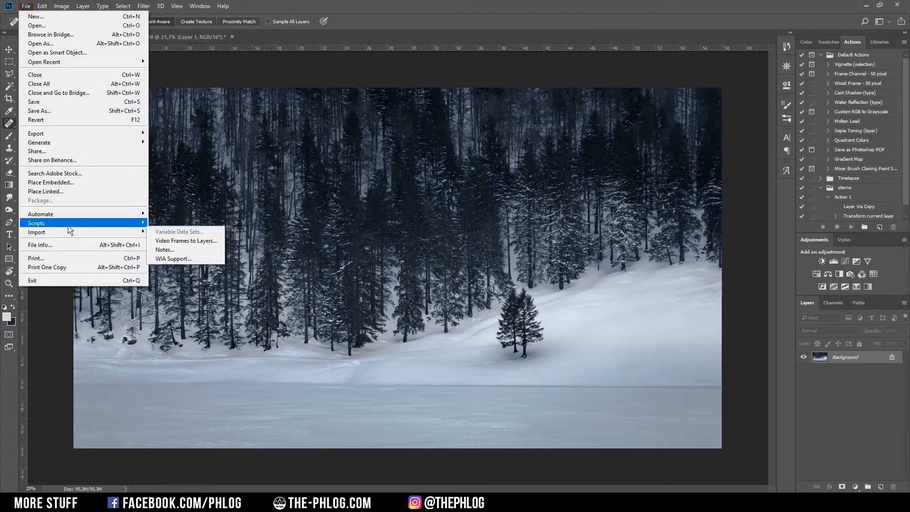
mouse_move(79, 227)
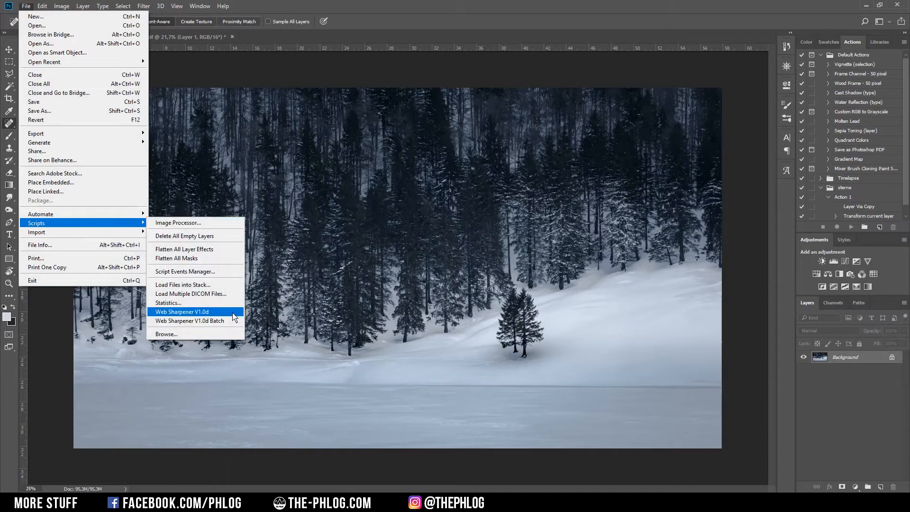
left_click(183, 311)
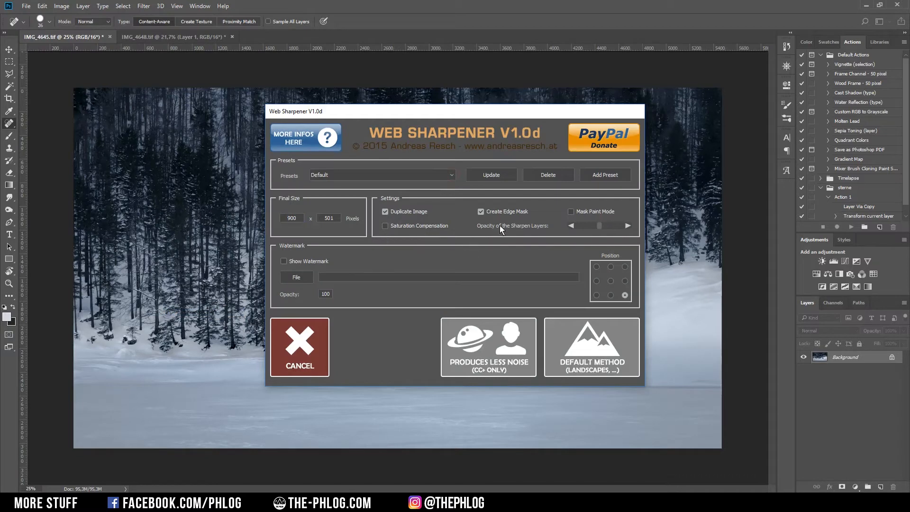
mouse_move(596, 227)
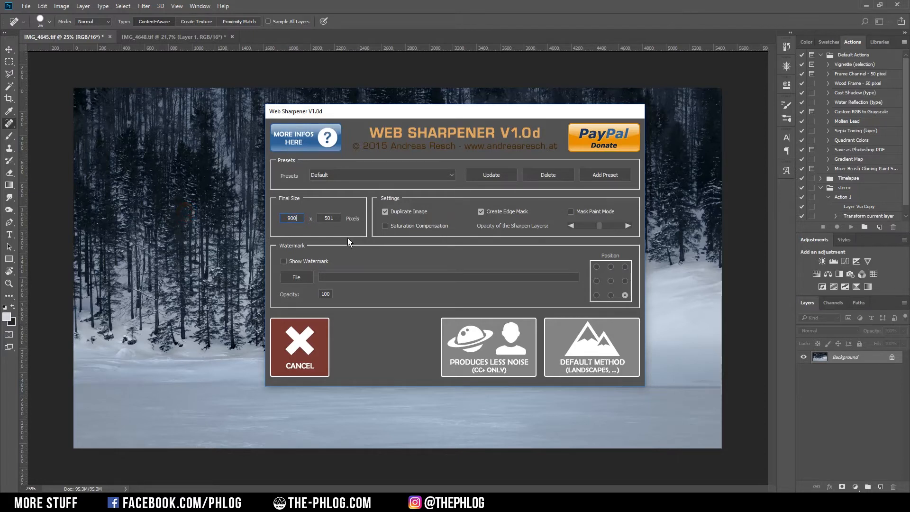
Step: Enter 1080 as the final width and run the sharpening
left_click(292, 218)
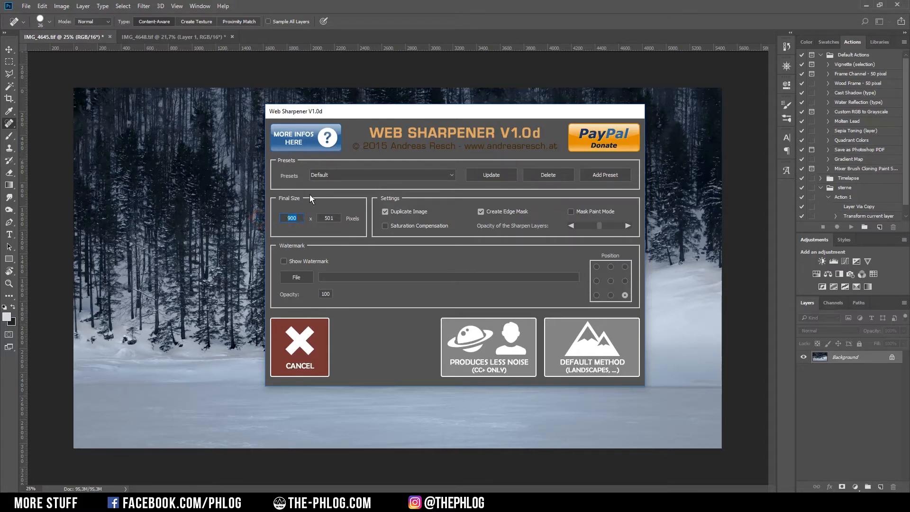
key("Tab")
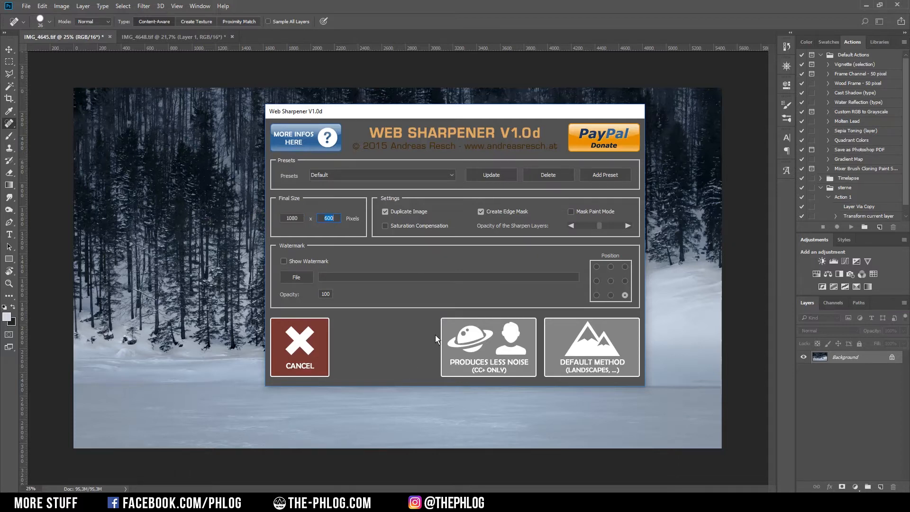
mouse_move(428, 349)
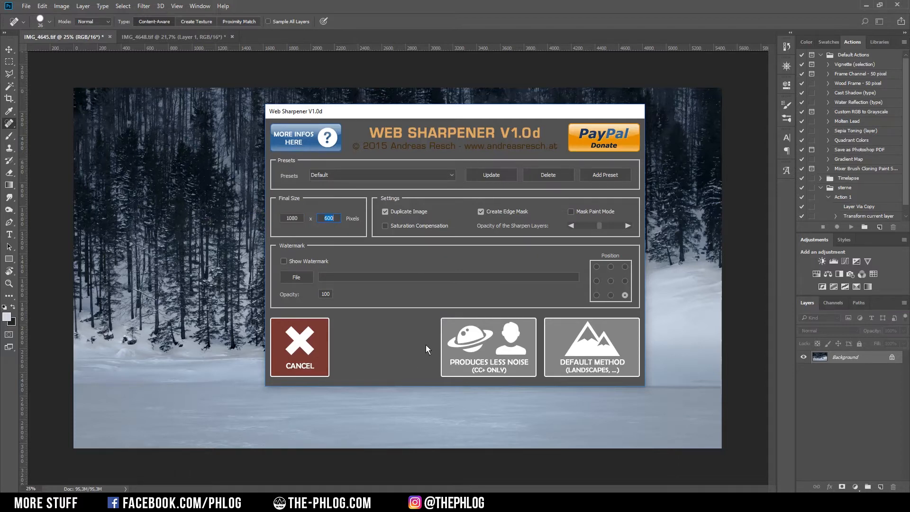
mouse_move(430, 339)
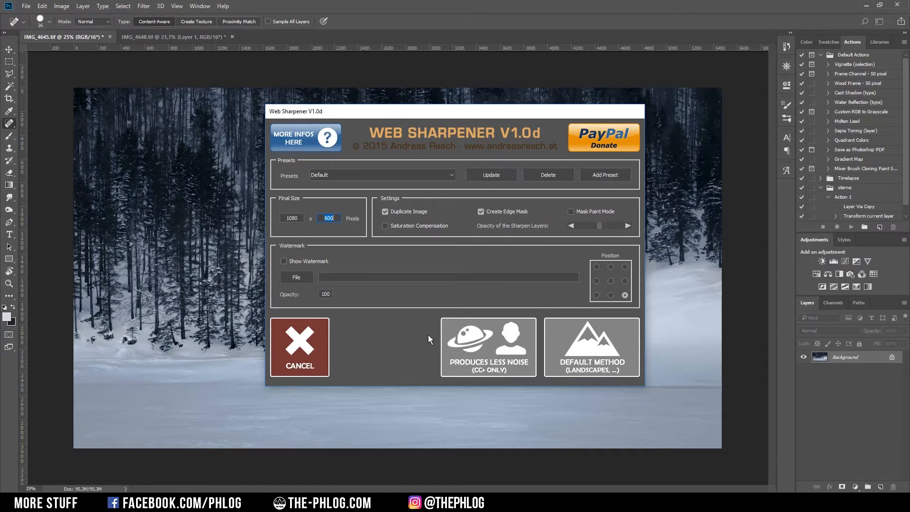
mouse_move(426, 342)
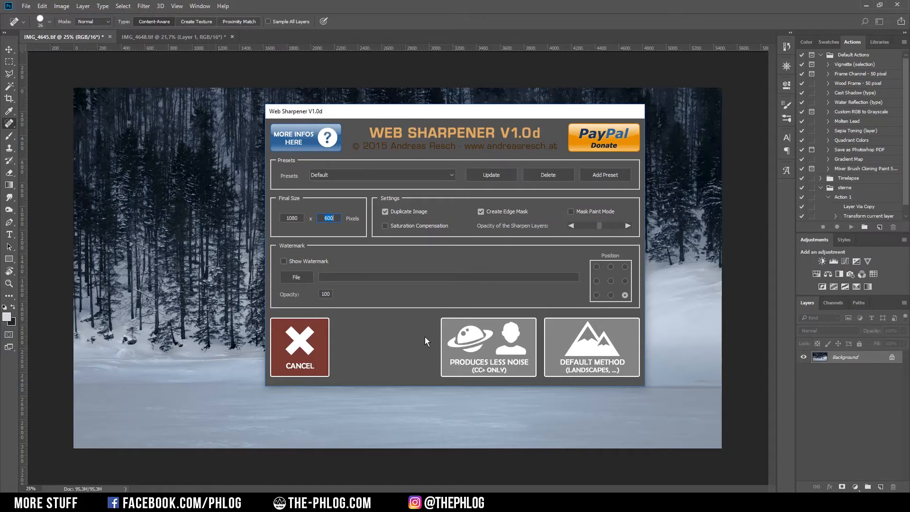
mouse_move(588, 406)
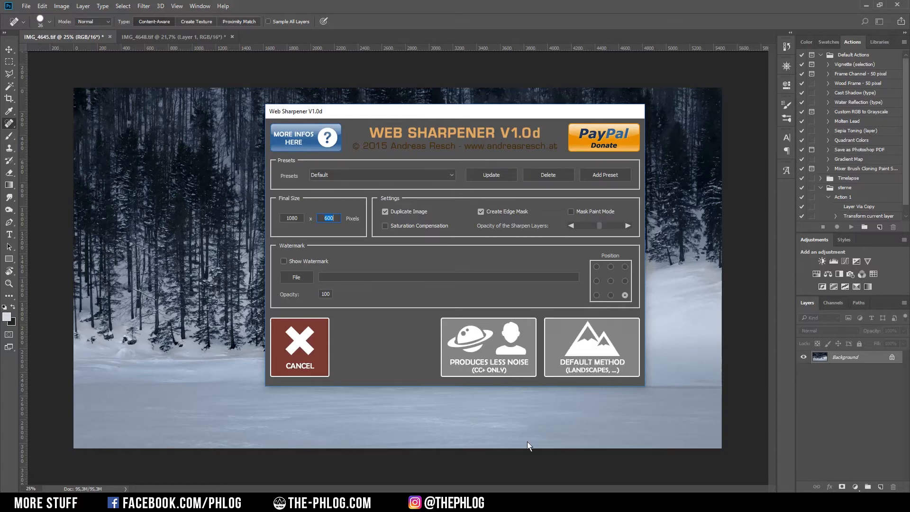
left_click(592, 347)
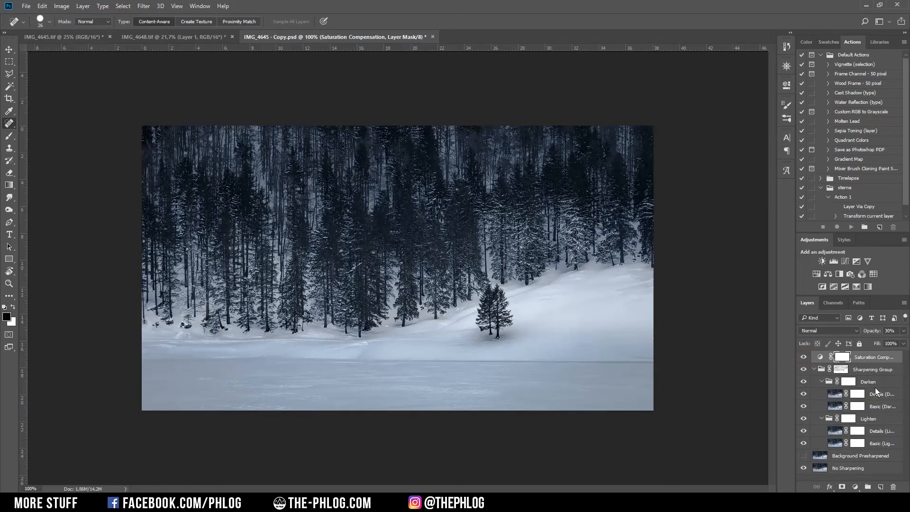
Step: Collapse the Sharpening Group in the copy's Layers panel
left_click(872, 370)
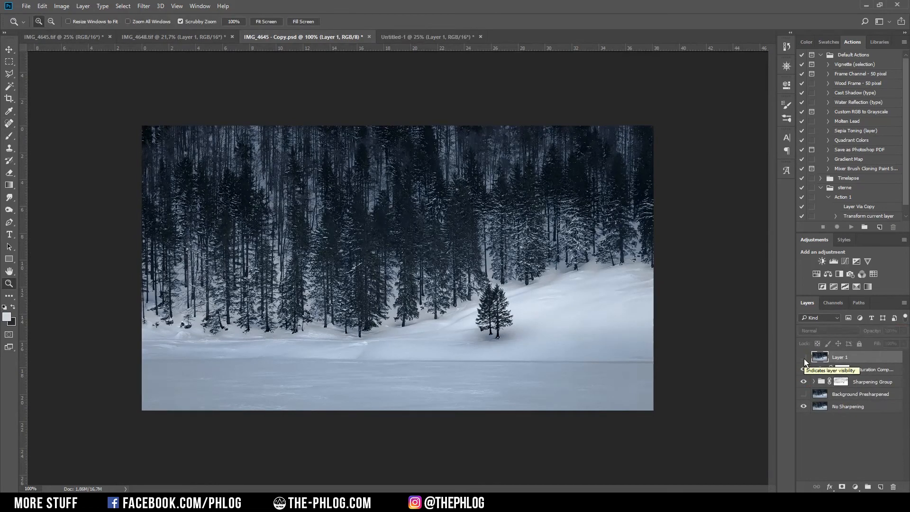
Step: Toggle Layer 1's visibility repeatedly to compare before and after sharpening
left_click(804, 370)
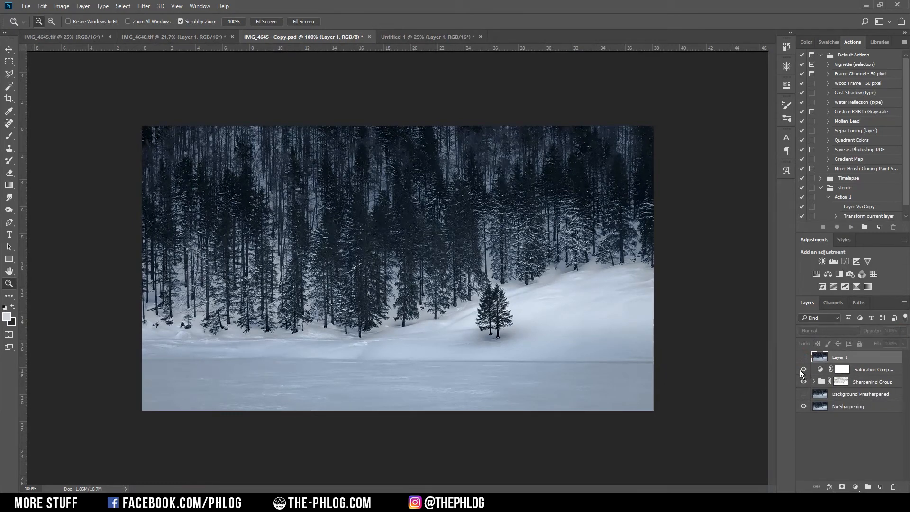
left_click(804, 357)
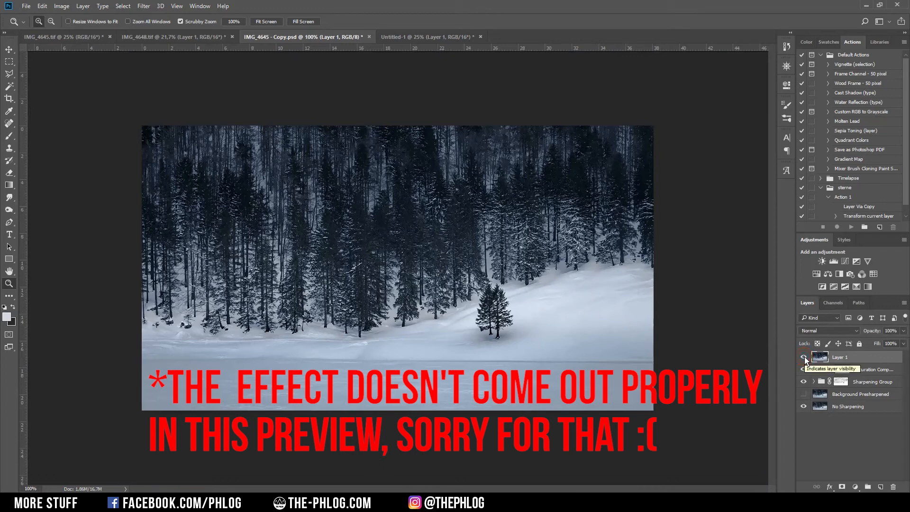
left_click(804, 357)
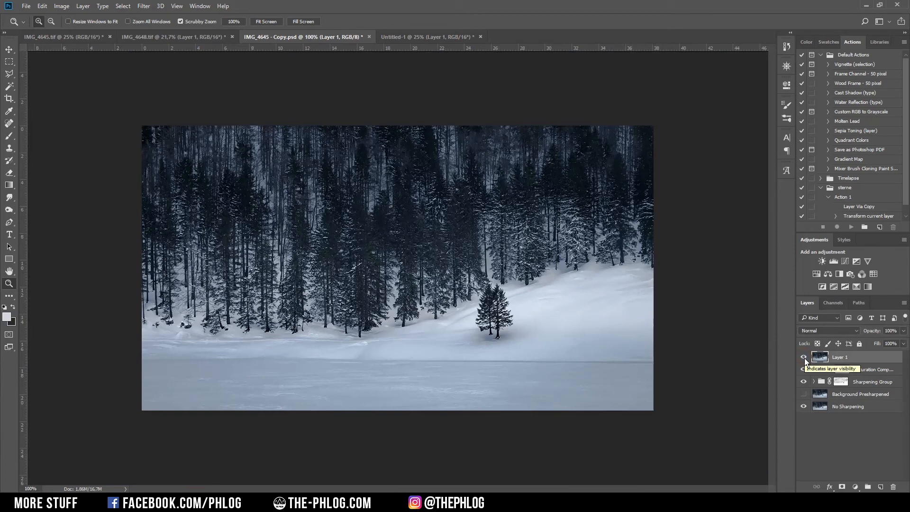
left_click(804, 357)
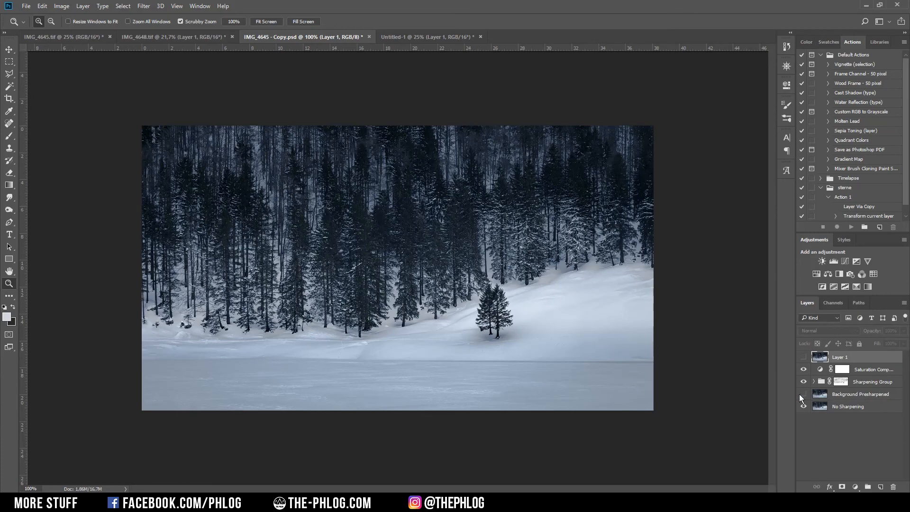
Step: Toggle the Background Presharpened layer's visibility
left_click(804, 394)
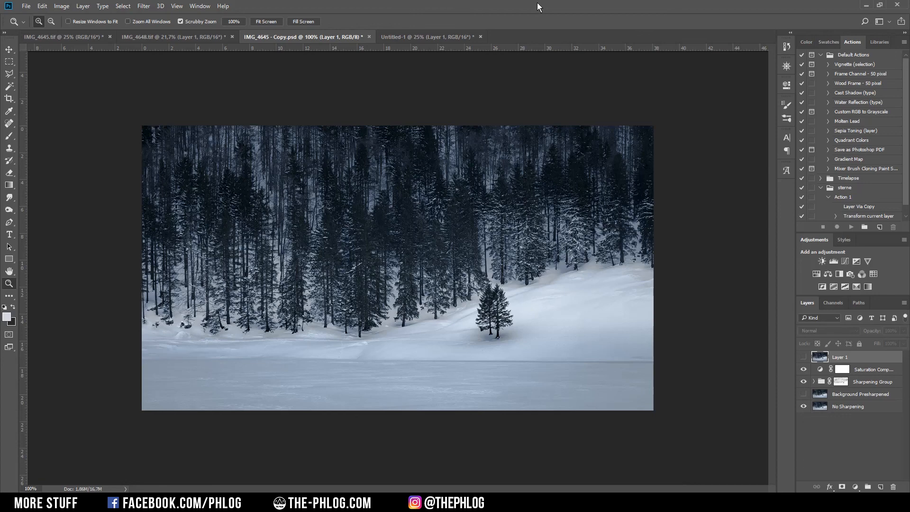
mouse_move(784, 467)
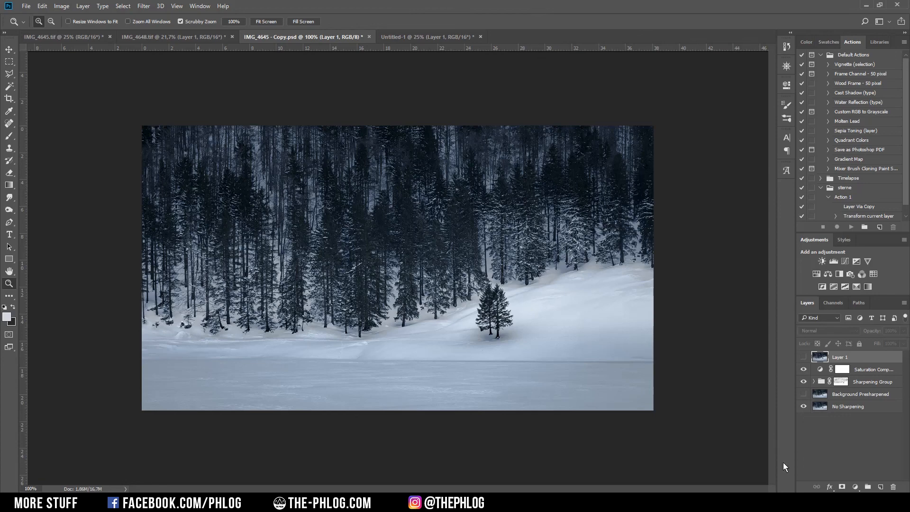